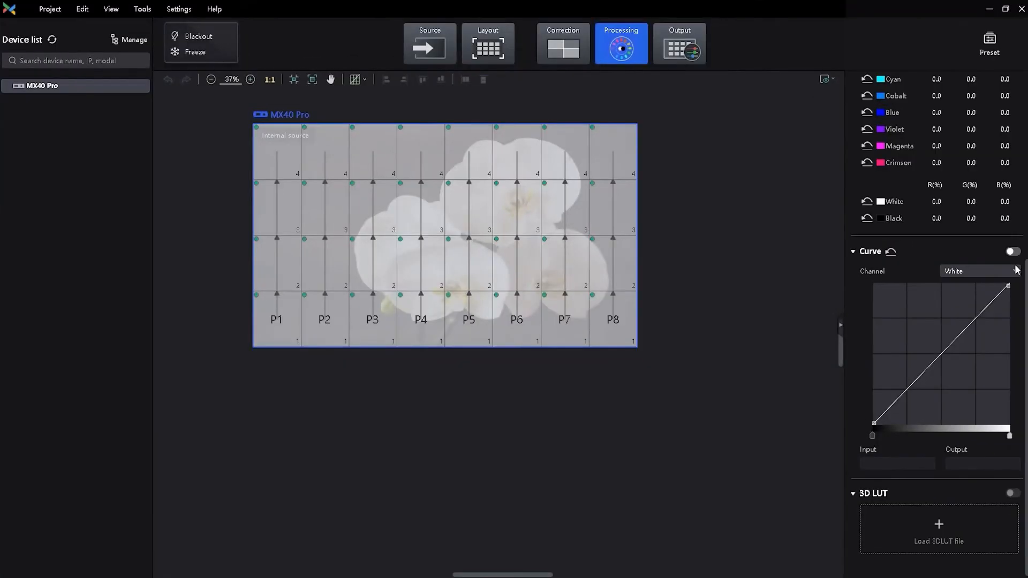
Switch on the Curve colour adjustment for the MX40 Pro output.
{"action": "left_click", "coordinate": [1011, 251]}
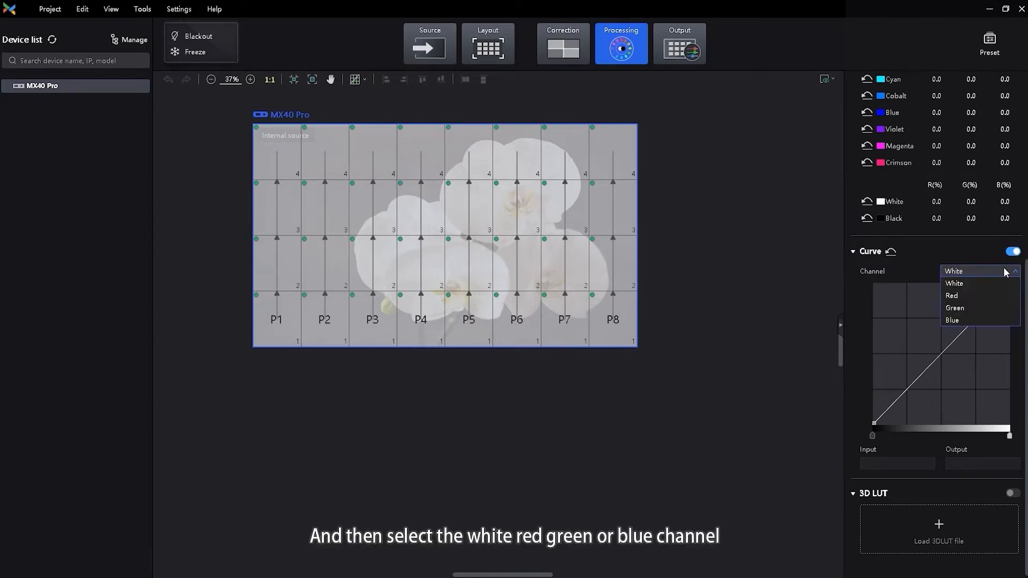
{"action": "mouse_move", "coordinate": [993, 302]}
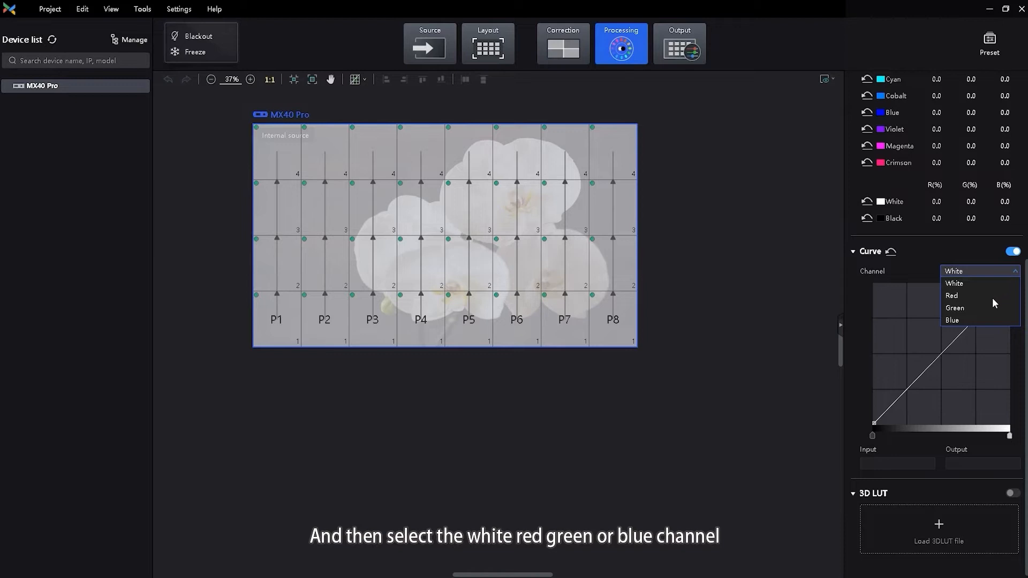
{"action": "mouse_move", "coordinate": [850, 326]}
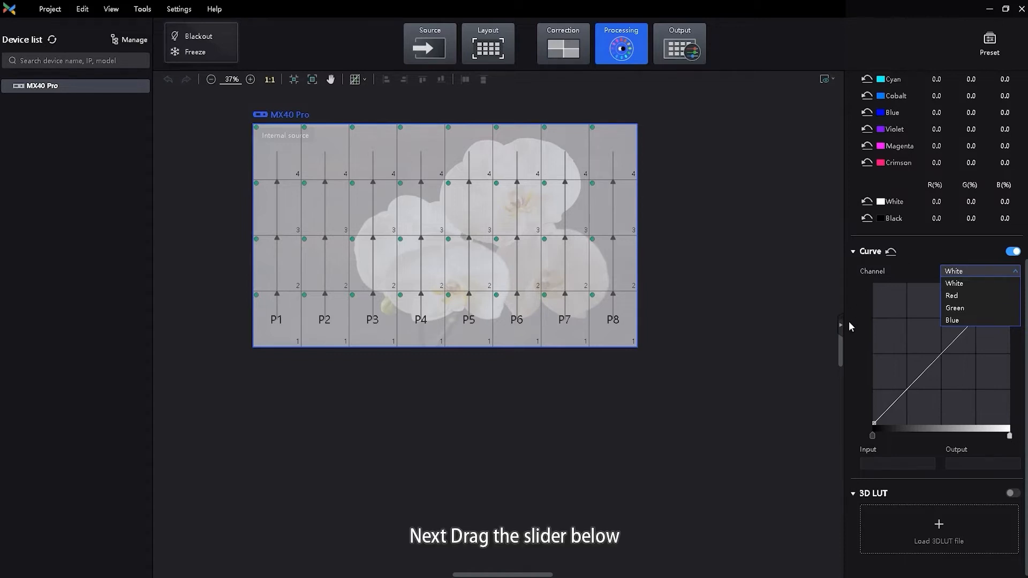
Keep White as the channel and add a curve point at input 132, output 135.
{"action": "left_click", "coordinate": [952, 282]}
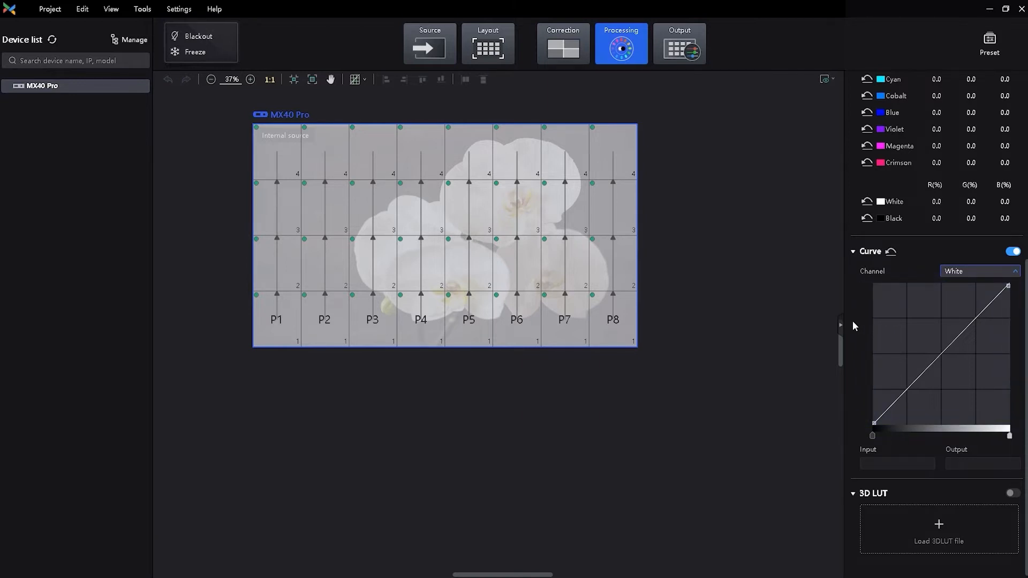
{"action": "mouse_move", "coordinate": [942, 349]}
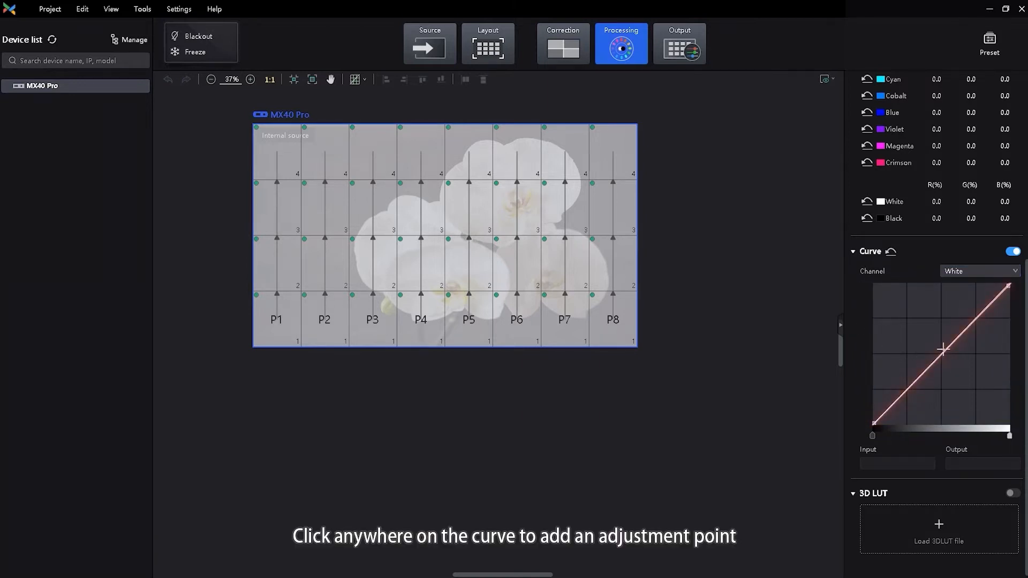
{"action": "left_click", "coordinate": [942, 349]}
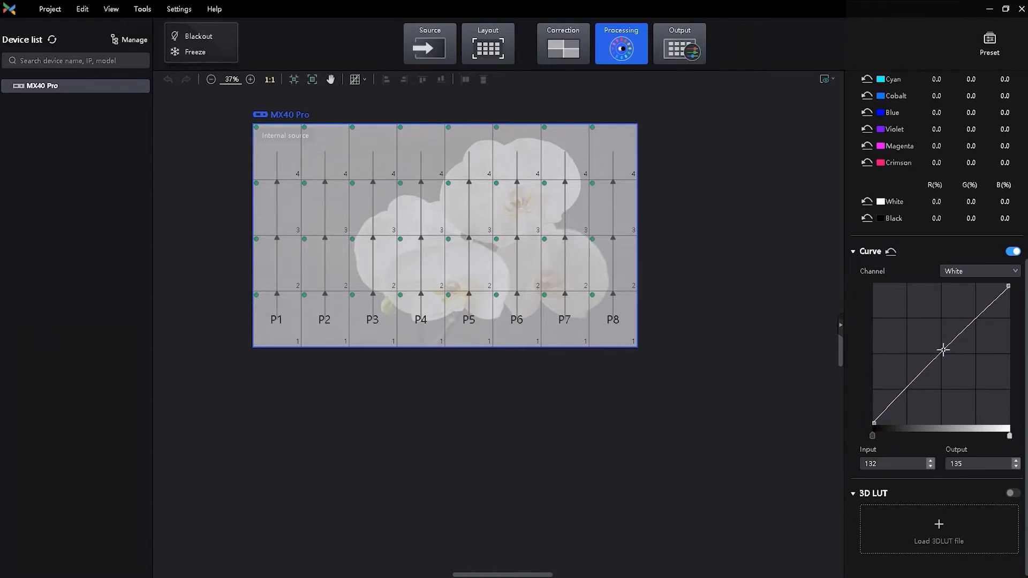